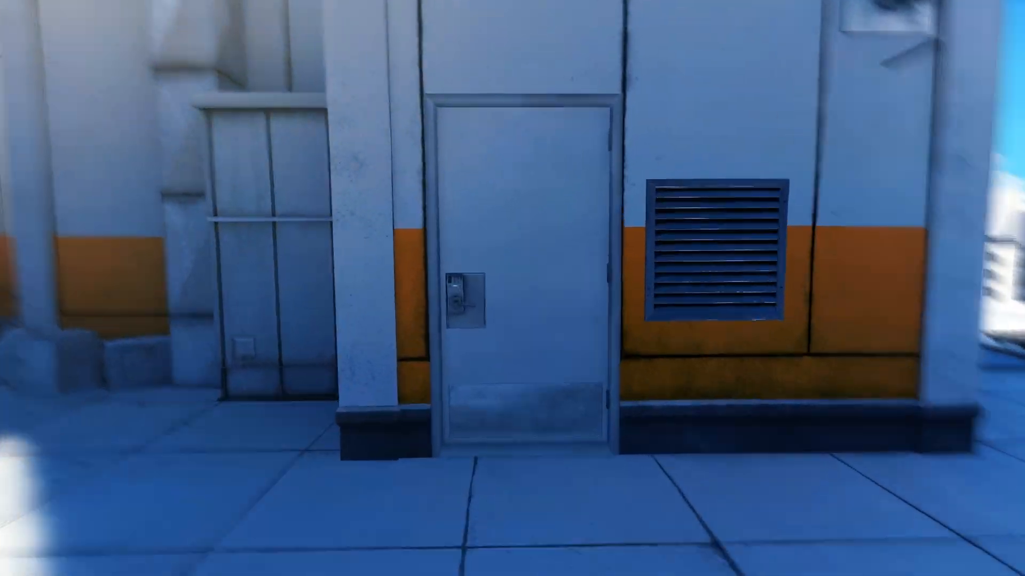
mouse_move(512, 288)
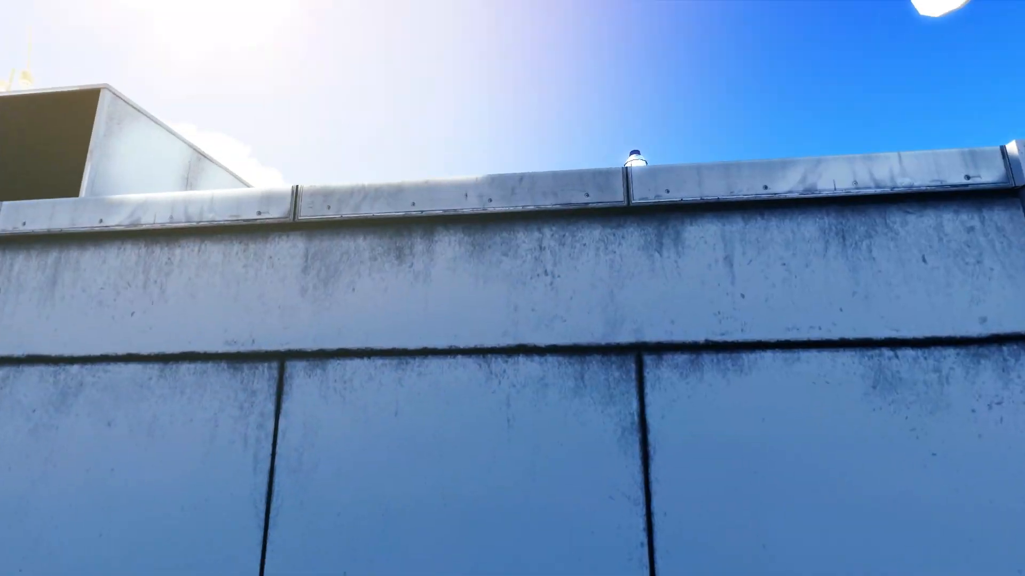